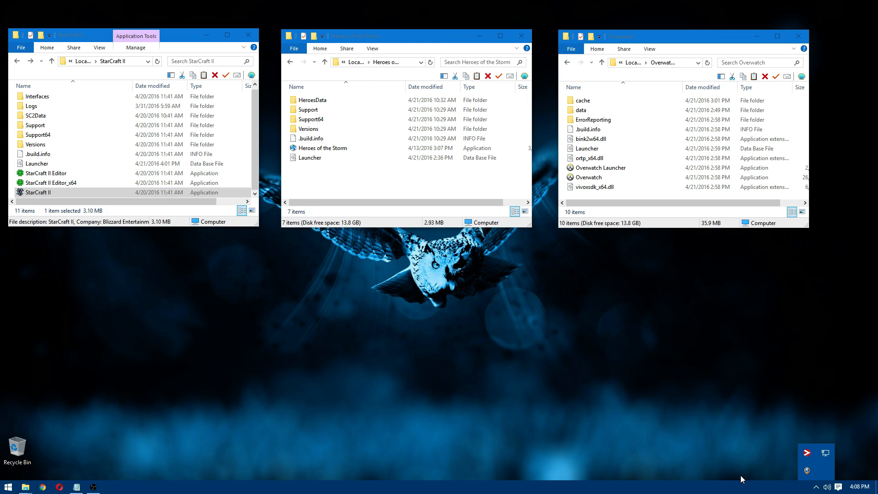
mouse_move(782, 475)
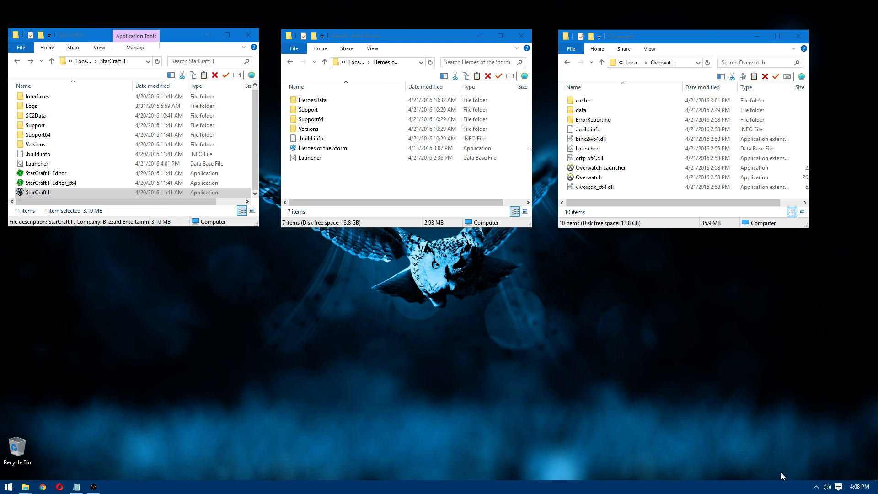
Inspect Support and Support64 in the StarCraft II folder, then go into Support
click(40, 192)
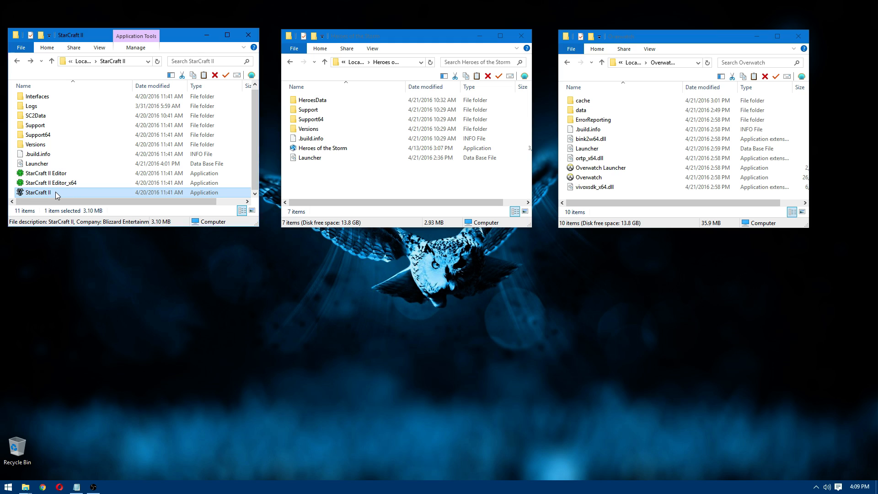
double_click(38, 192)
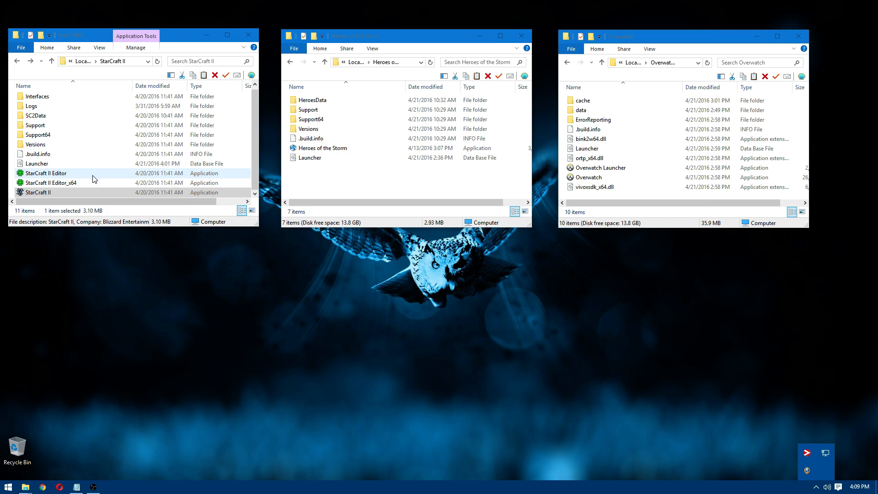
click(35, 125)
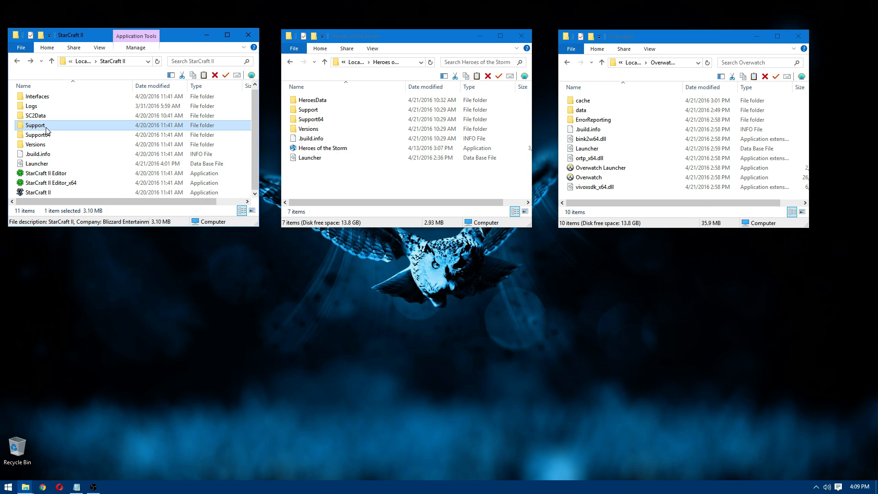
click(38, 135)
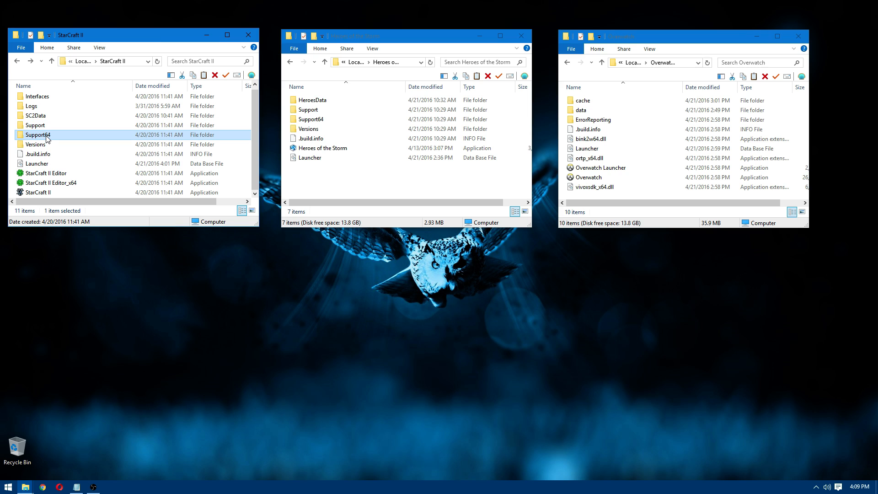
mouse_move(37, 134)
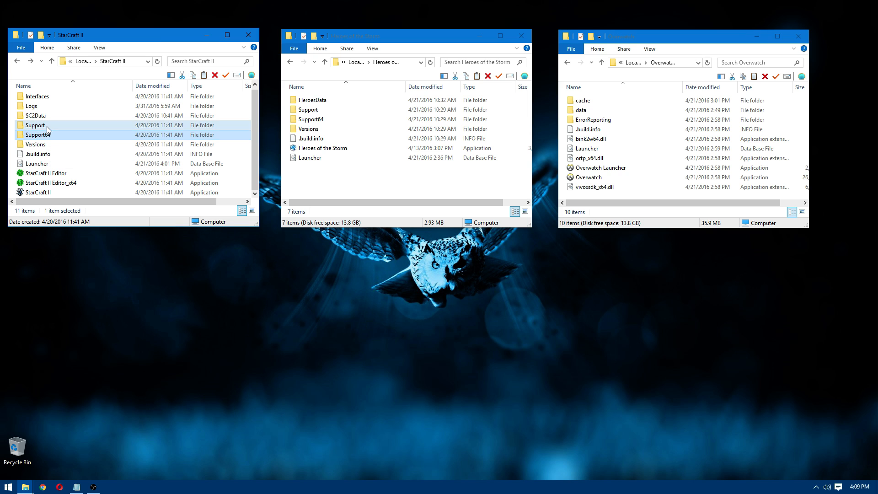
double_click(35, 125)
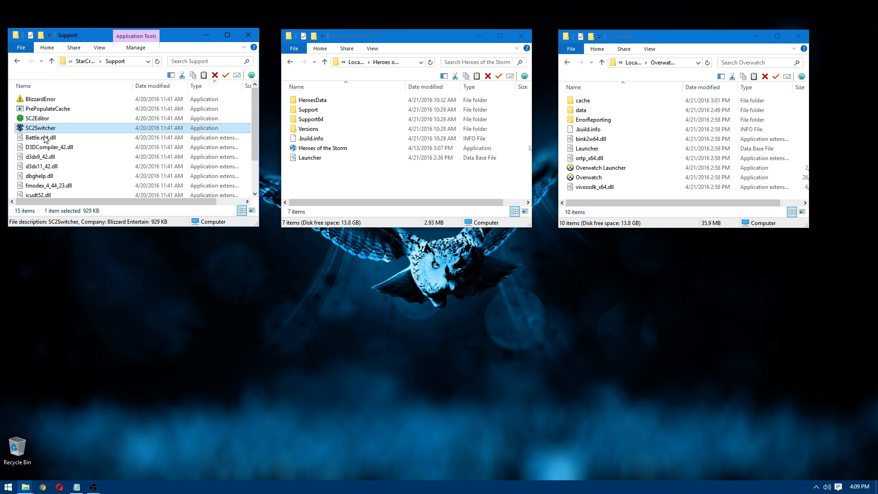
mouse_move(40, 128)
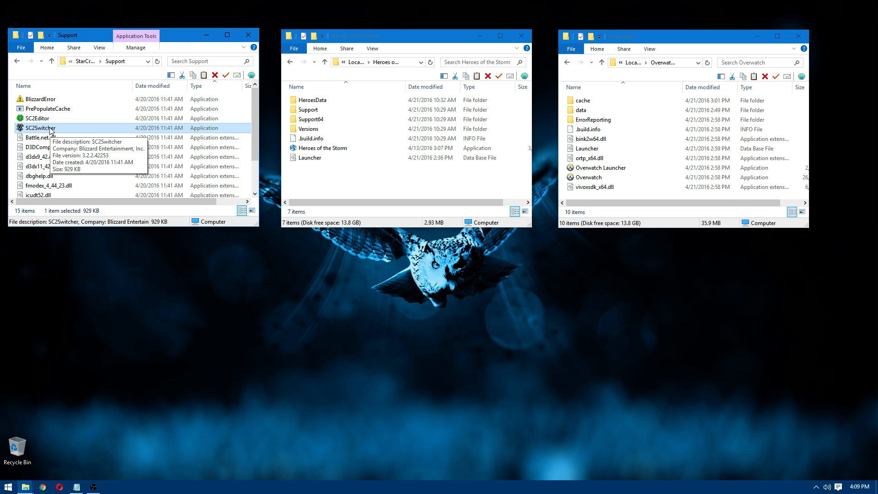
mouse_move(217, 297)
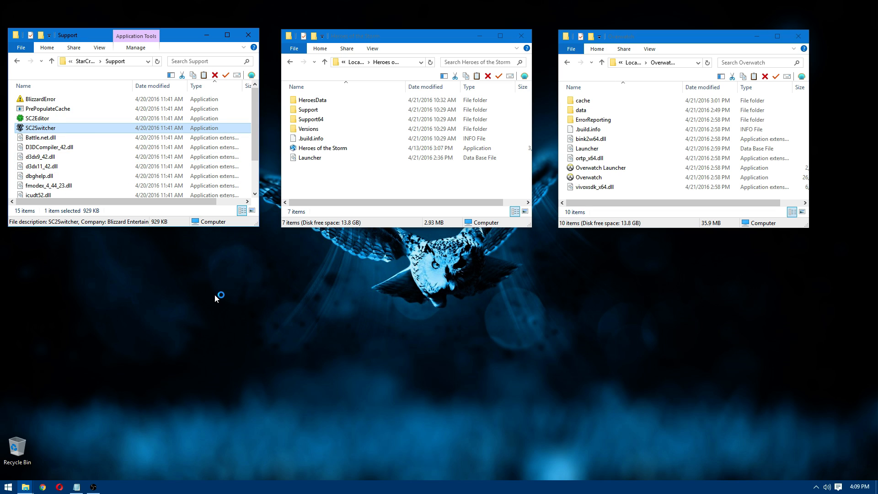
mouse_move(220, 308)
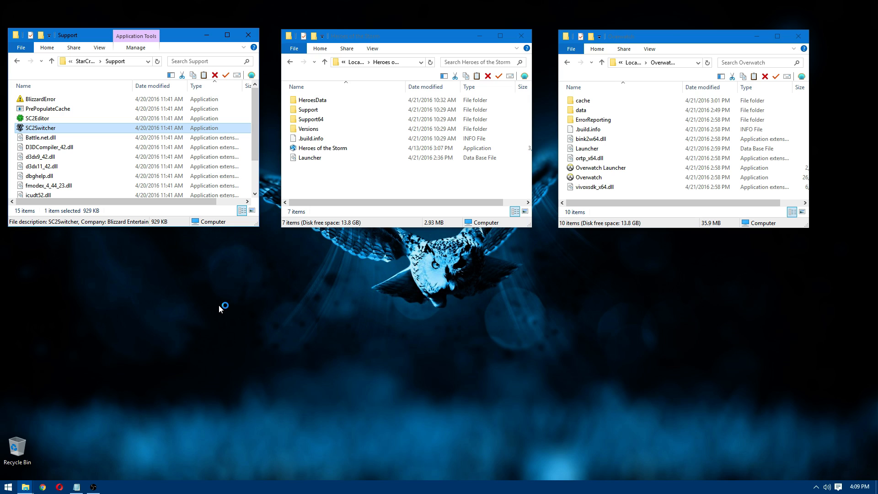
Launch the game via SC2Switcher and confirm the Americas region at login
double_click(39, 127)
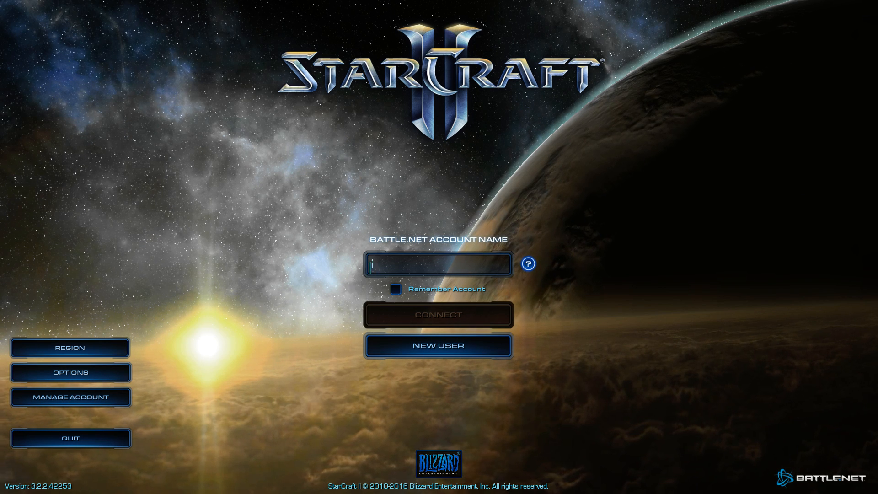
mouse_move(277, 295)
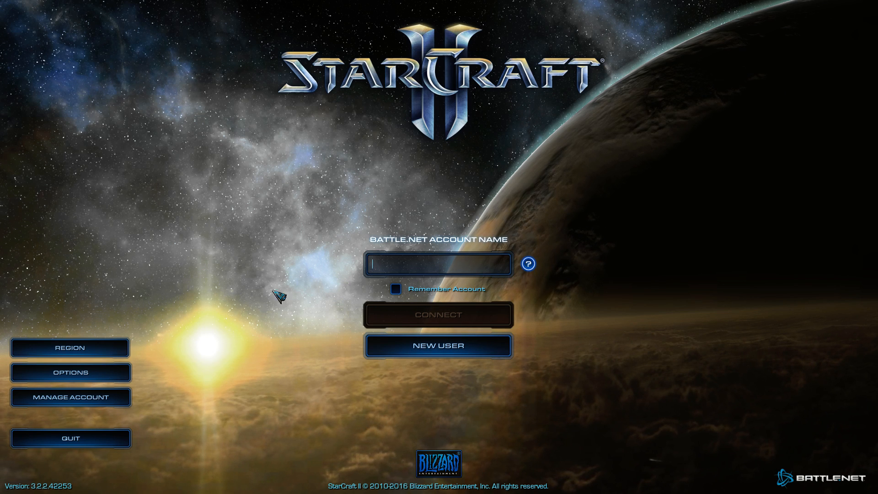
mouse_move(321, 327)
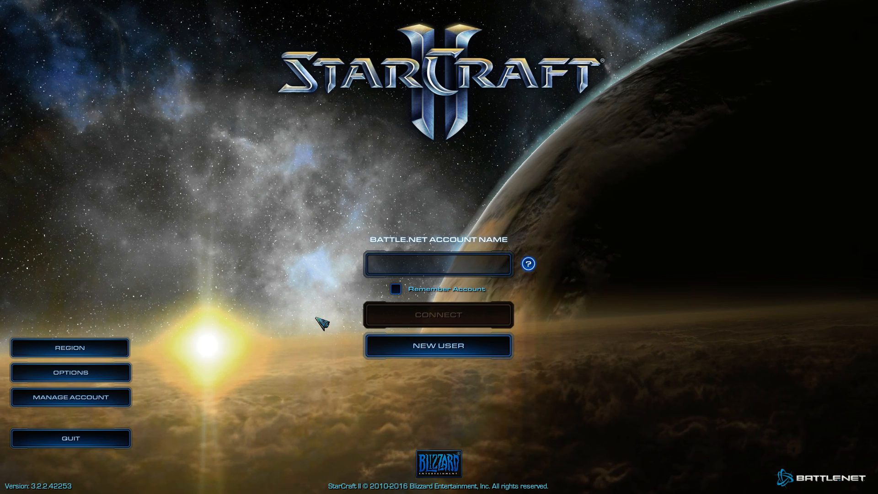
click(70, 347)
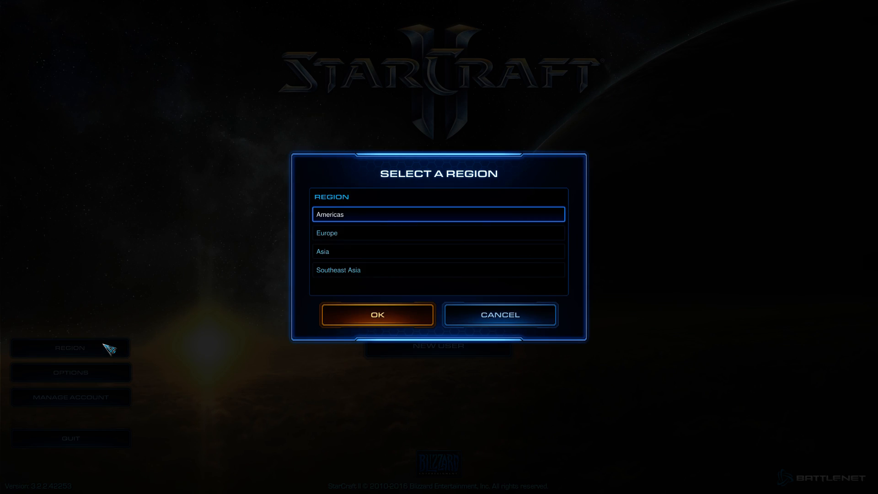
mouse_move(339, 298)
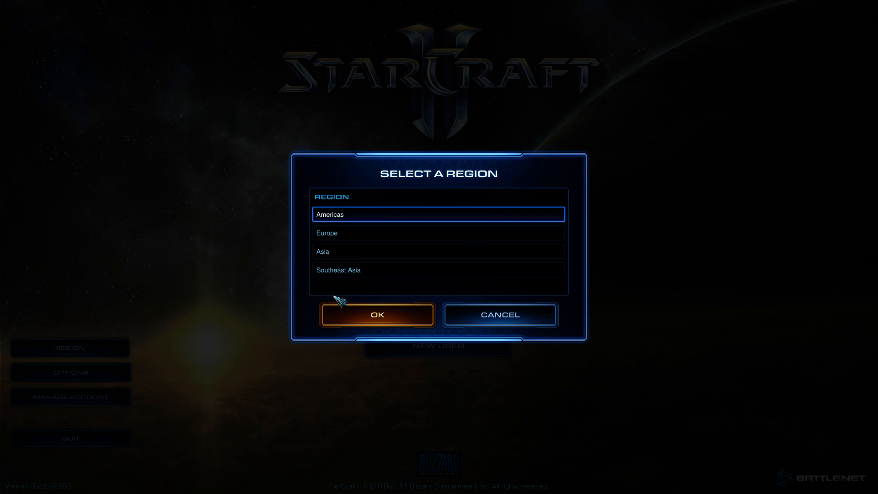
click(377, 314)
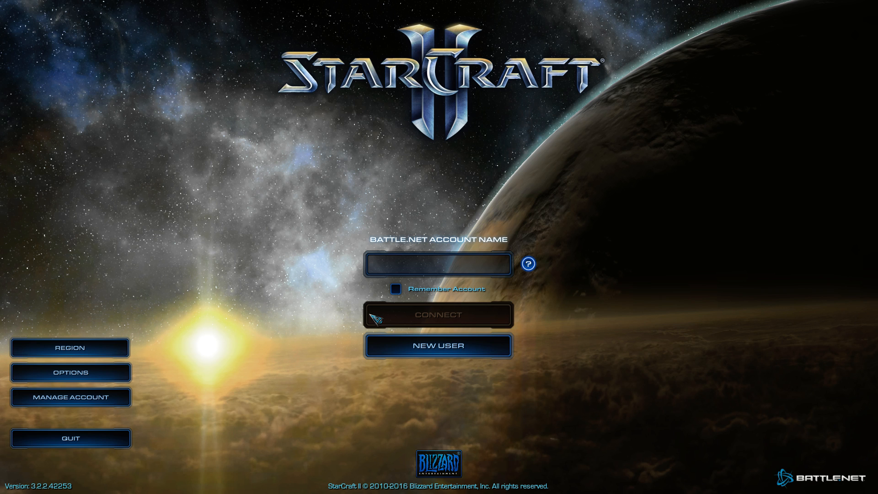
click(438, 263)
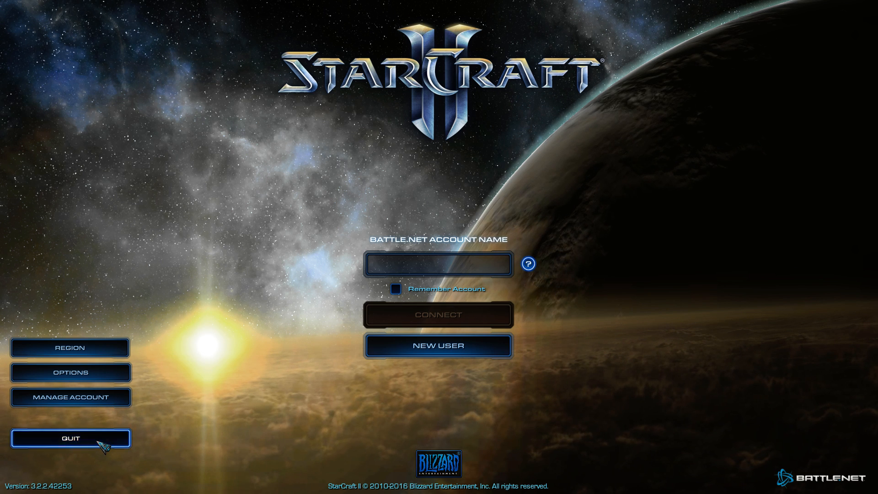
Exit StarCraft II and check the Heroes of the Storm and Overwatch applications
click(70, 438)
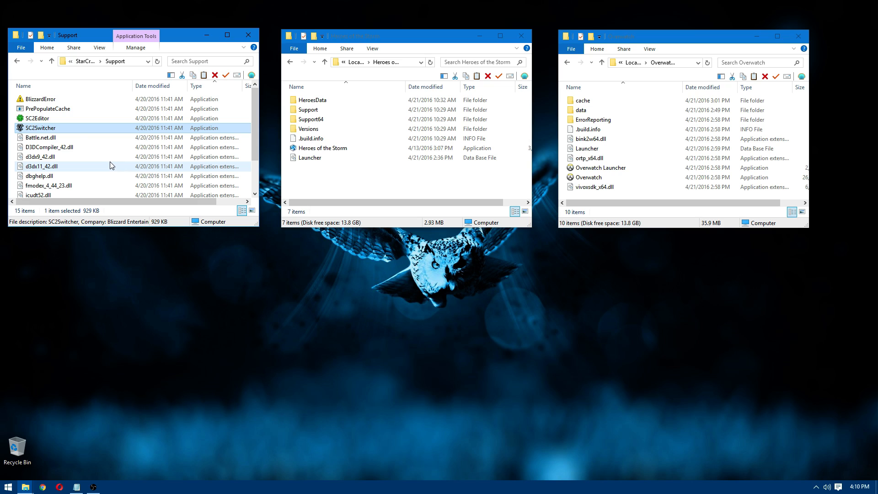
mouse_move(17, 62)
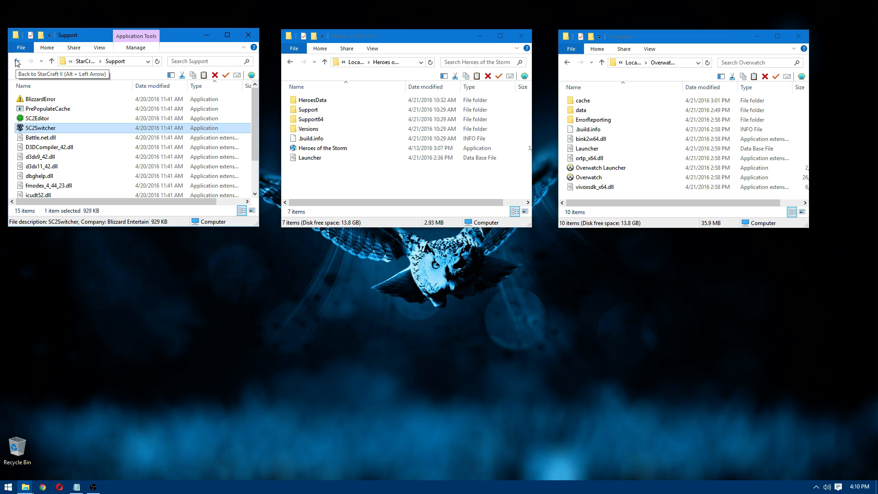
click(322, 148)
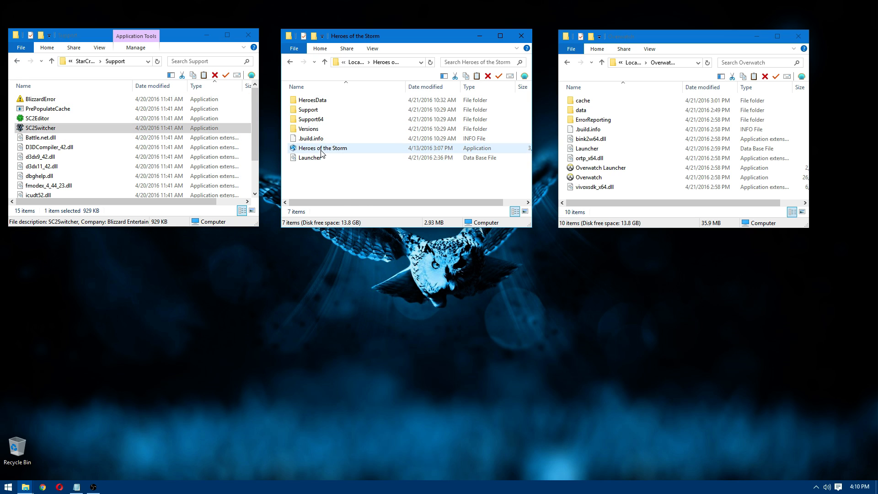
click(308, 109)
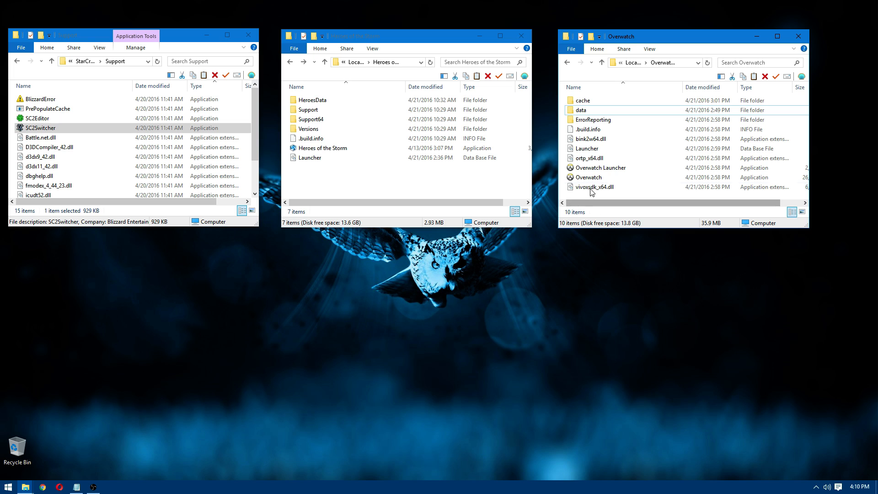
click(588, 177)
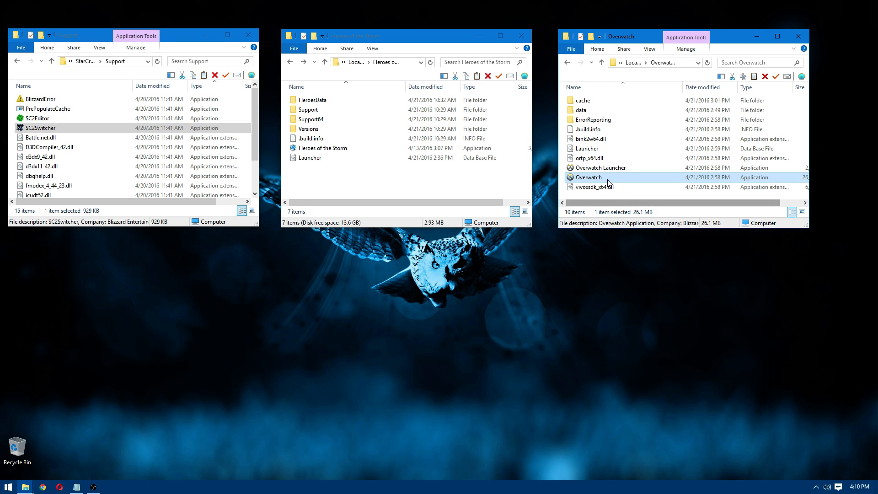
mouse_move(588, 177)
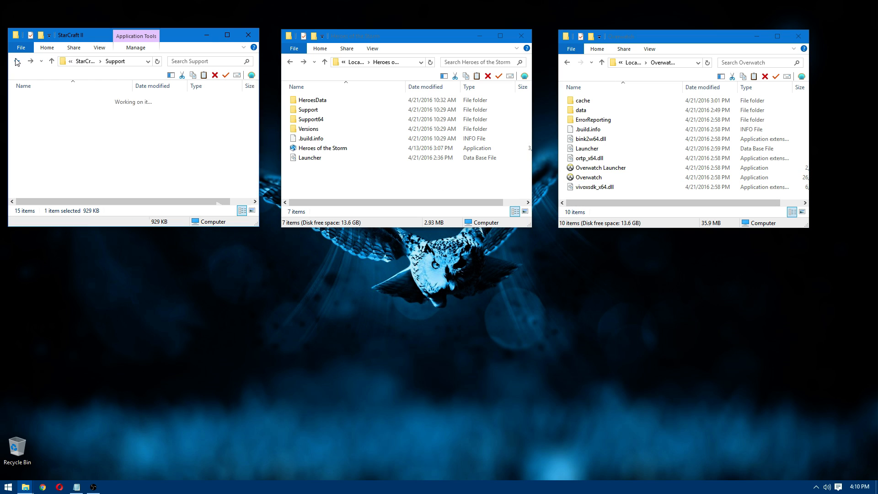
Close the StarCraft II, Heroes of the Storm and Overwatch folder windows
click(248, 35)
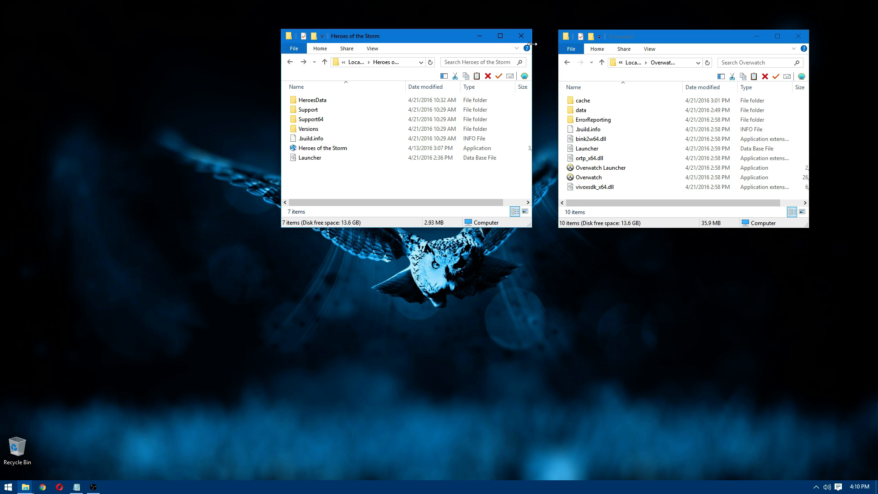
click(520, 35)
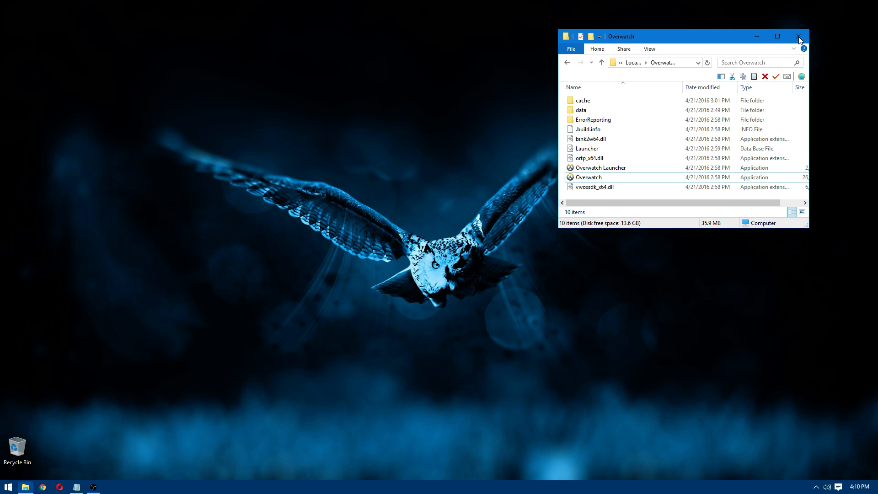
click(799, 35)
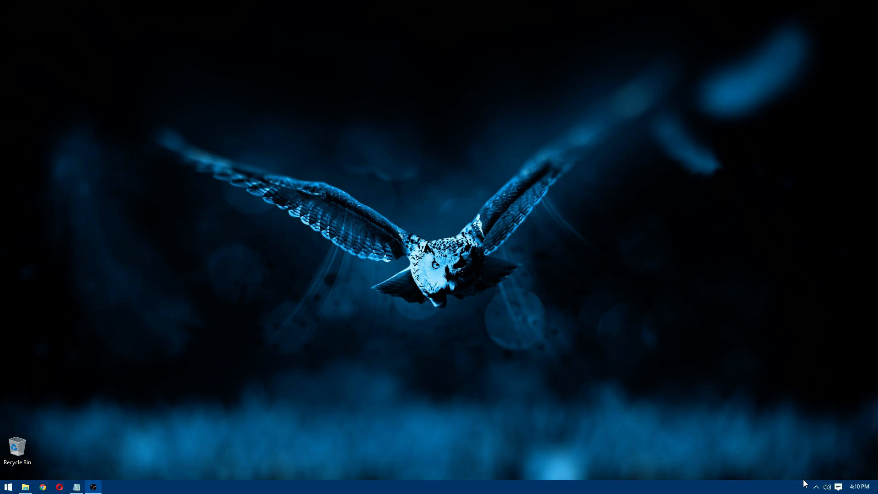
Show the Battle.net program folder and launch the Battle.net app
click(804, 486)
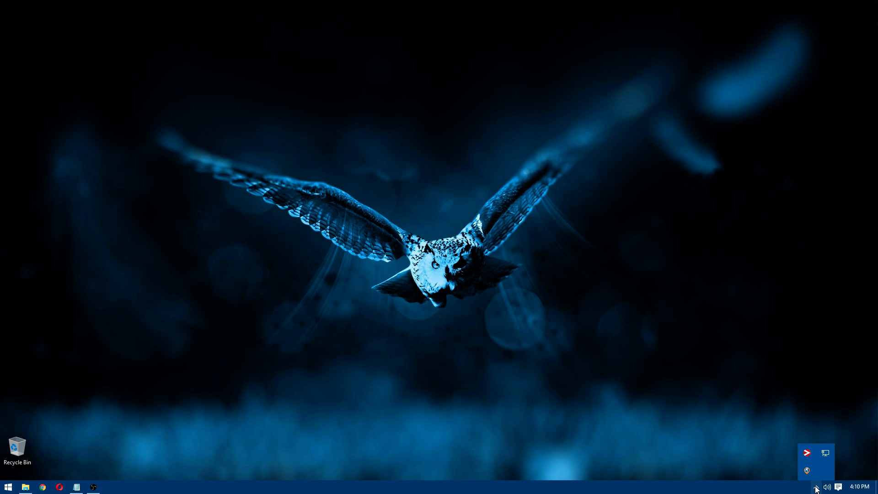
click(25, 486)
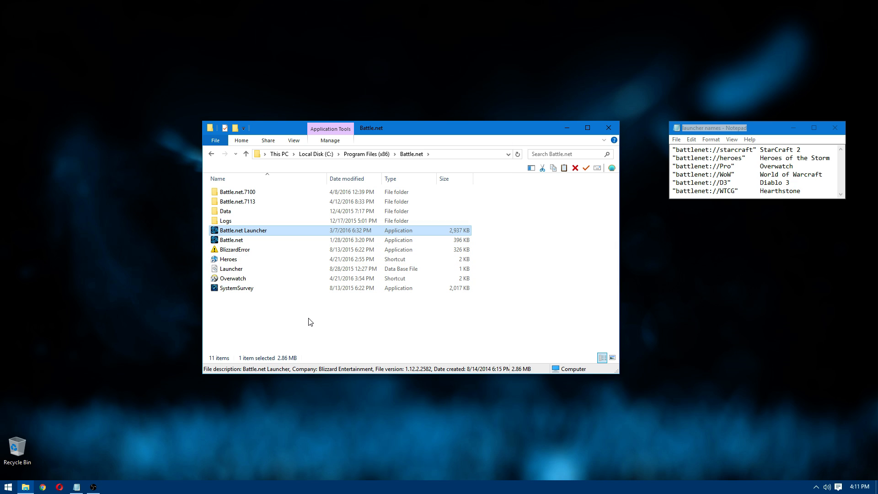
click(8, 488)
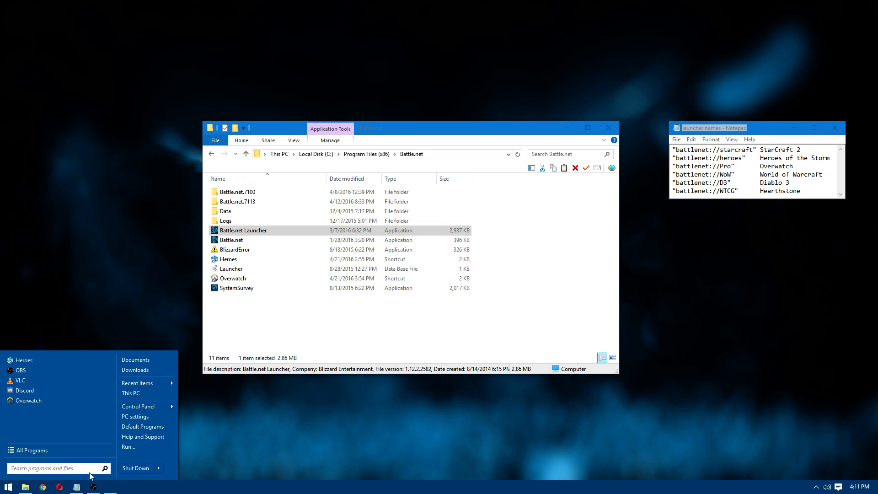
double_click(244, 230)
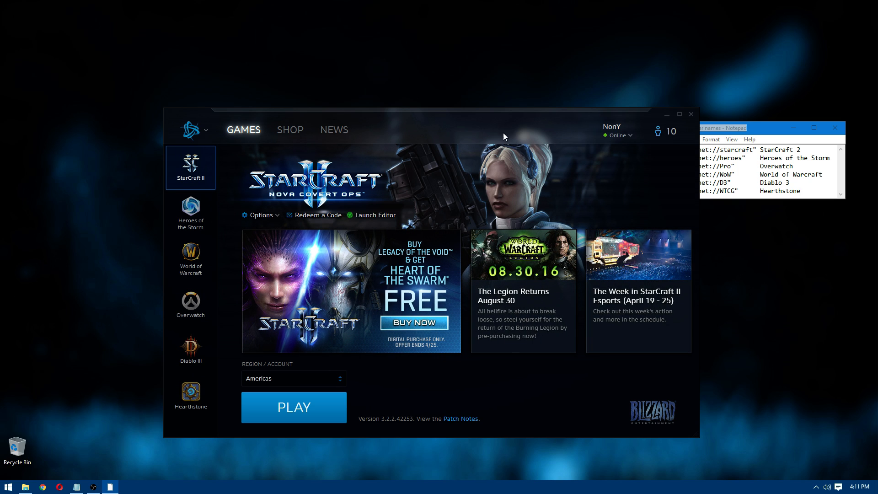
mouse_move(302, 421)
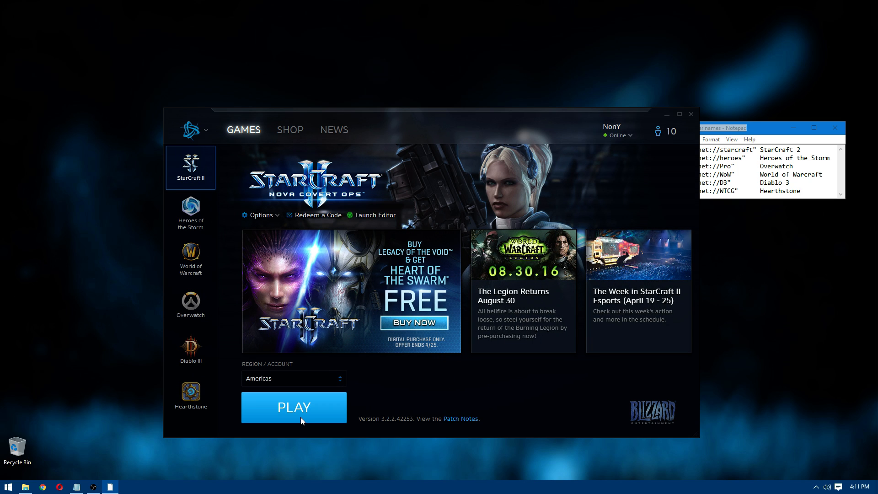
Review the General settings page in Battle.net, then close the launcher
click(205, 130)
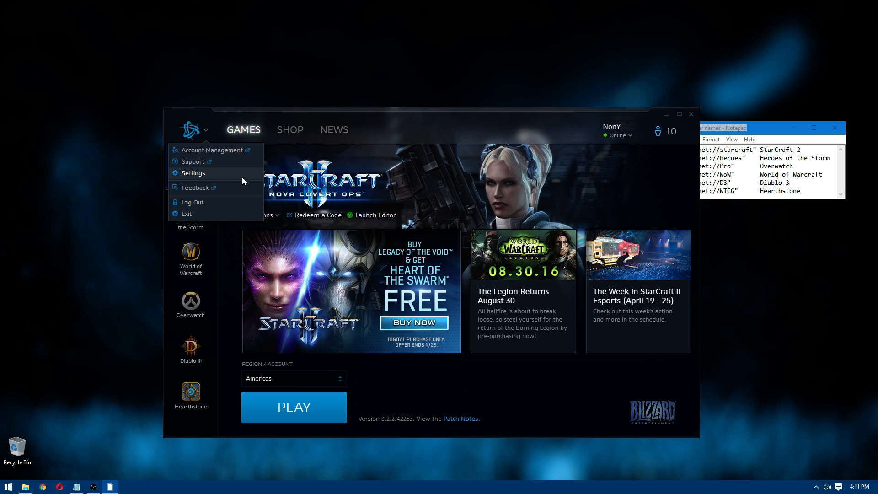
click(193, 172)
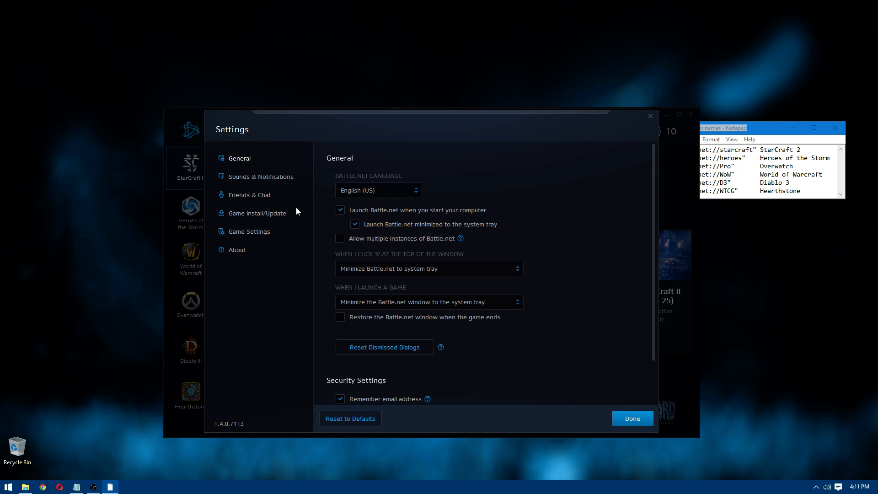
mouse_move(631, 197)
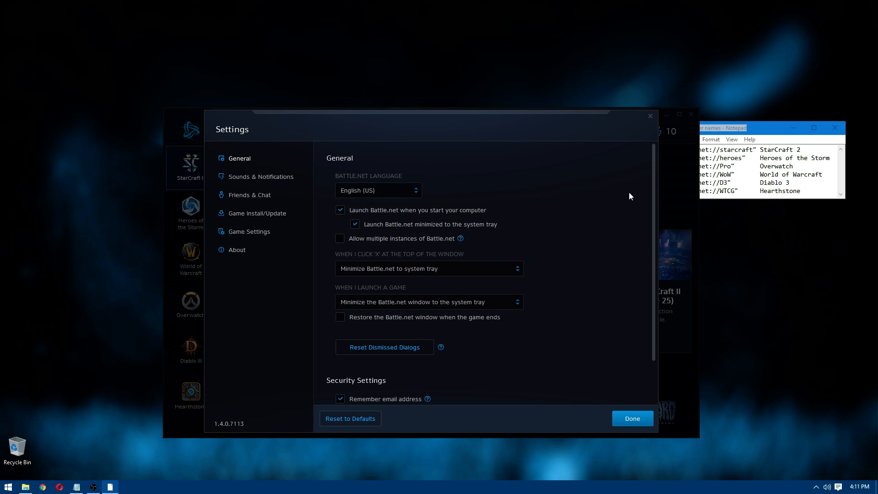
mouse_move(499, 203)
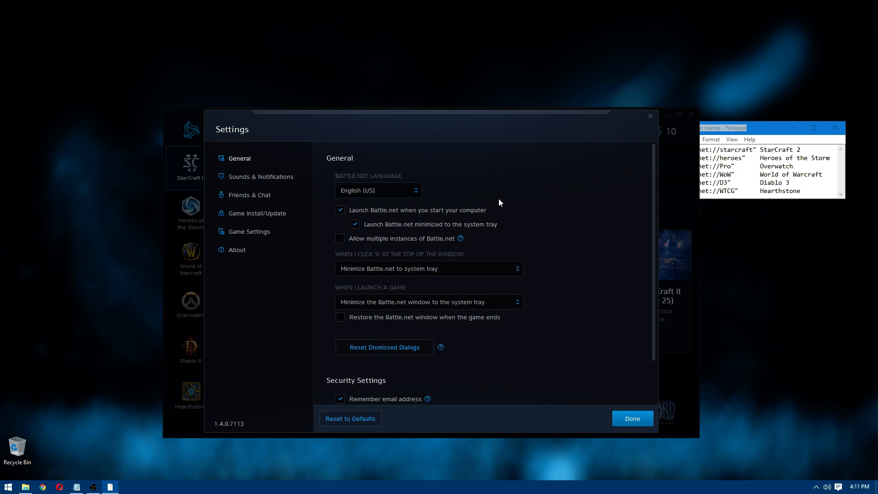
mouse_move(368, 224)
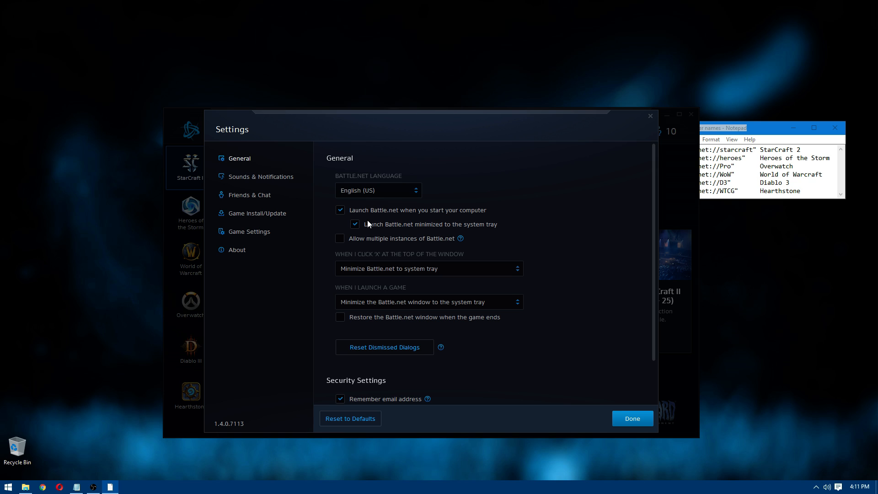
mouse_move(472, 237)
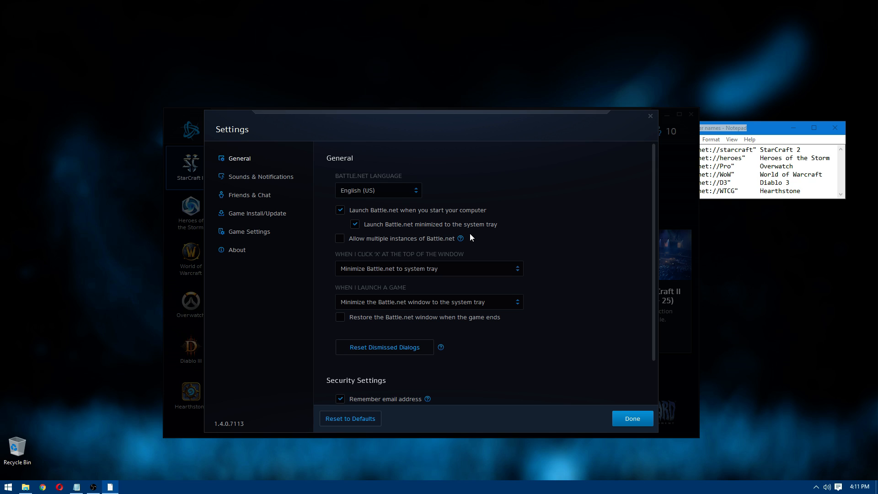
mouse_move(654, 252)
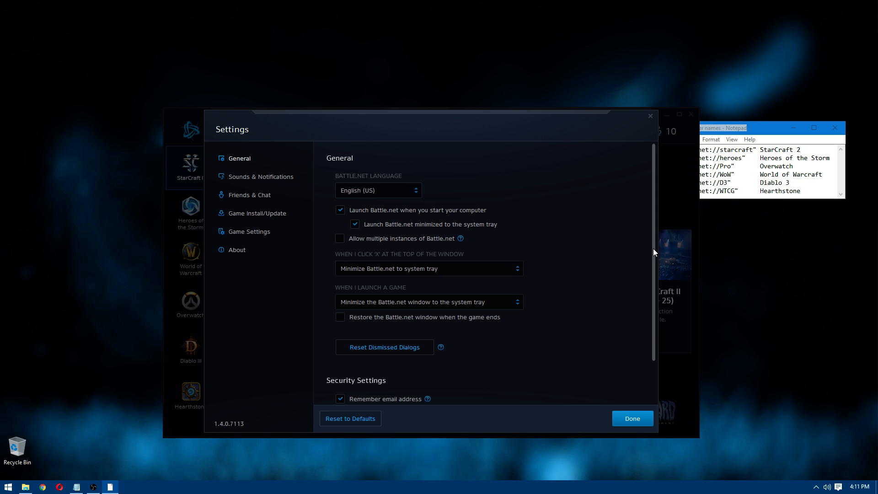
scroll(down, 3)
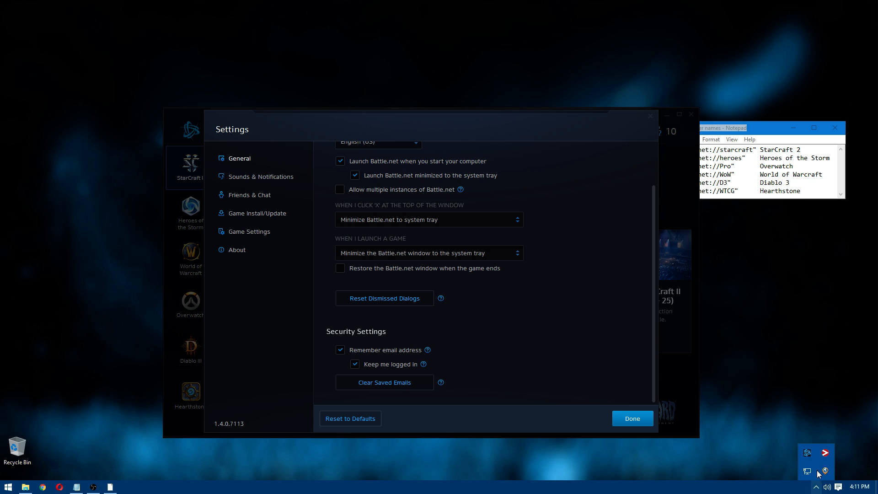
mouse_move(526, 289)
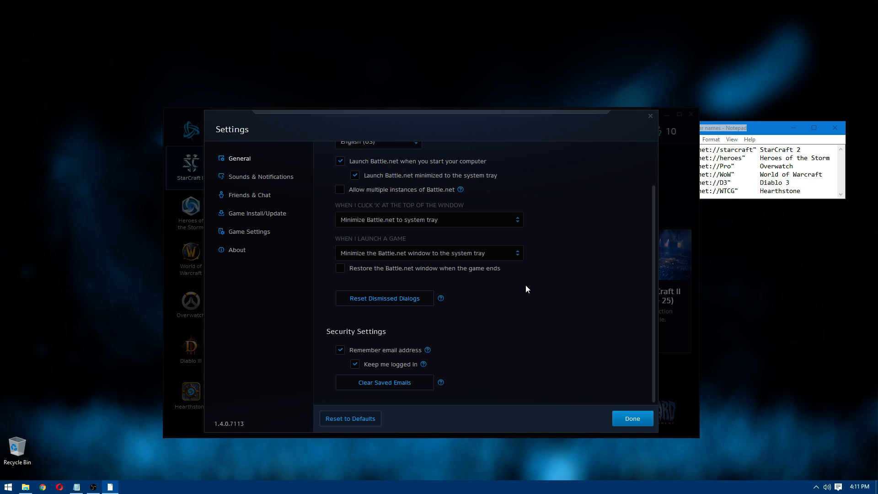
mouse_move(522, 301)
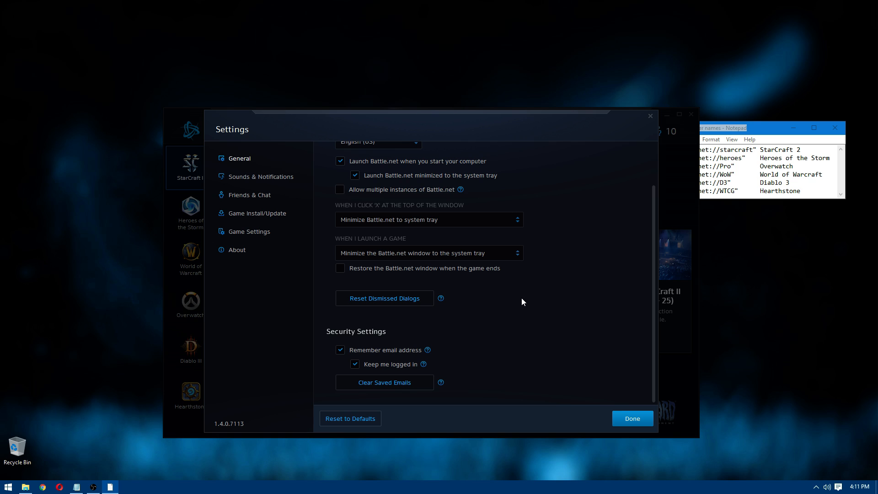
mouse_move(512, 339)
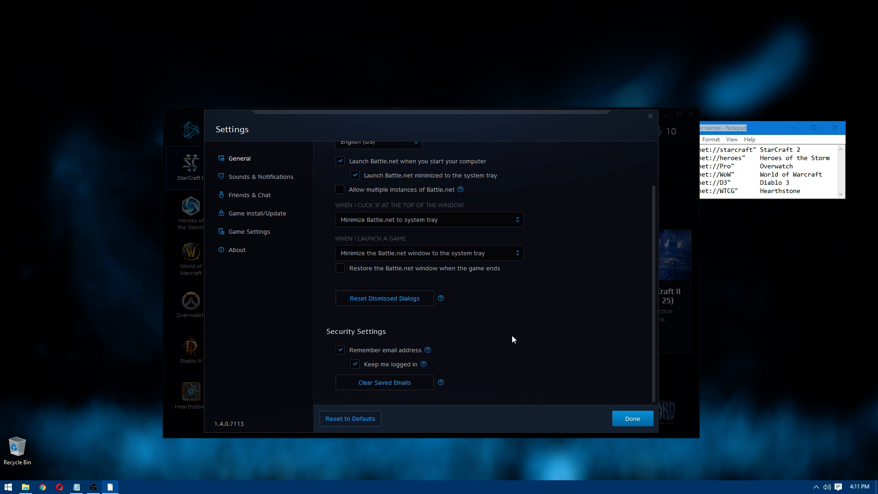
scroll(up, 3)
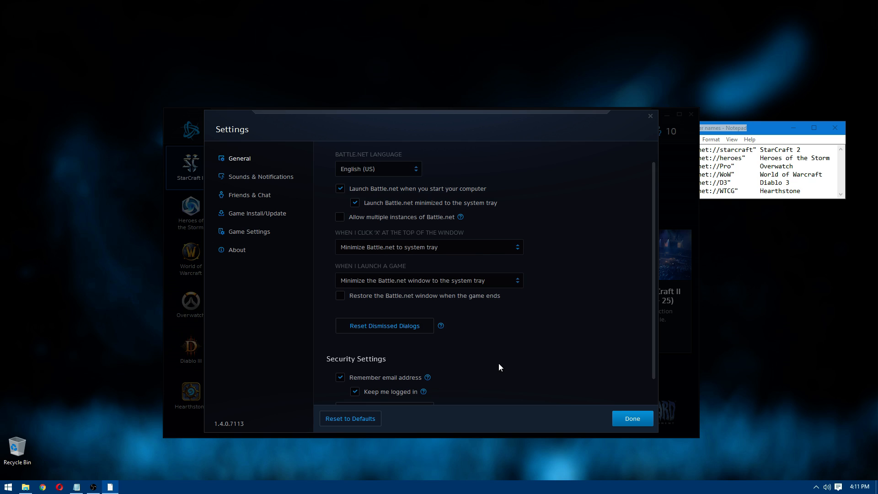
scroll(down, 3)
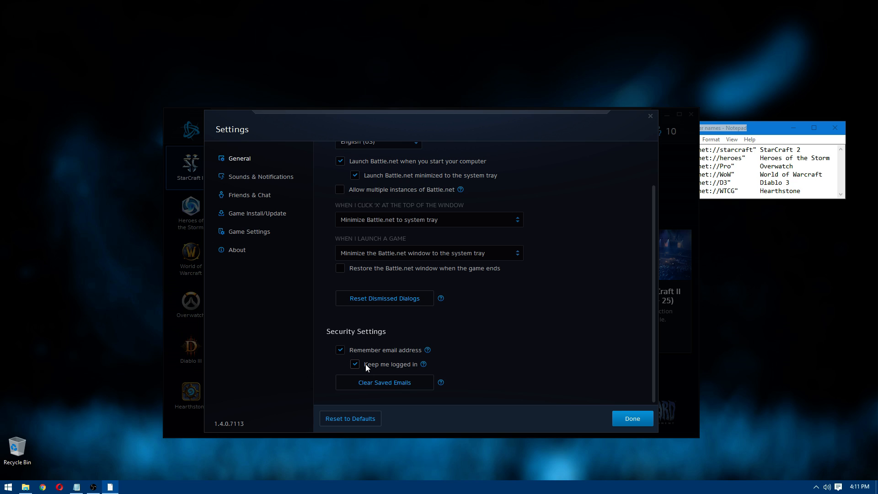
mouse_move(360, 368)
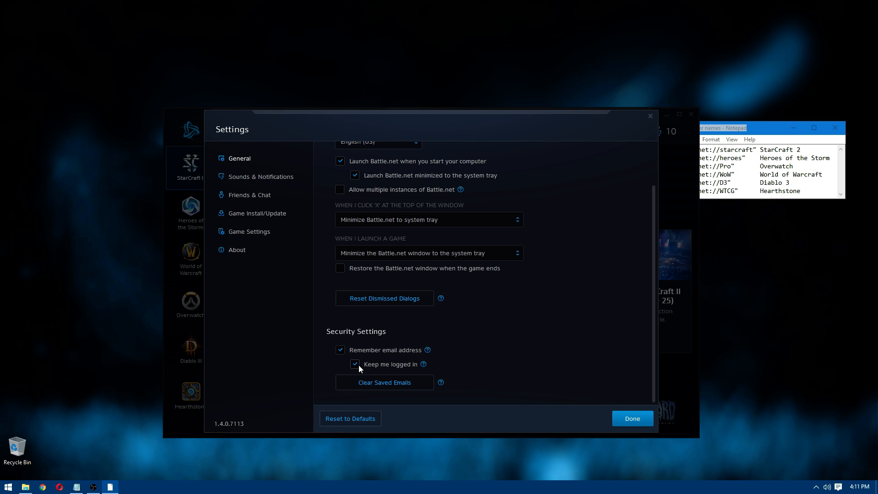
click(631, 419)
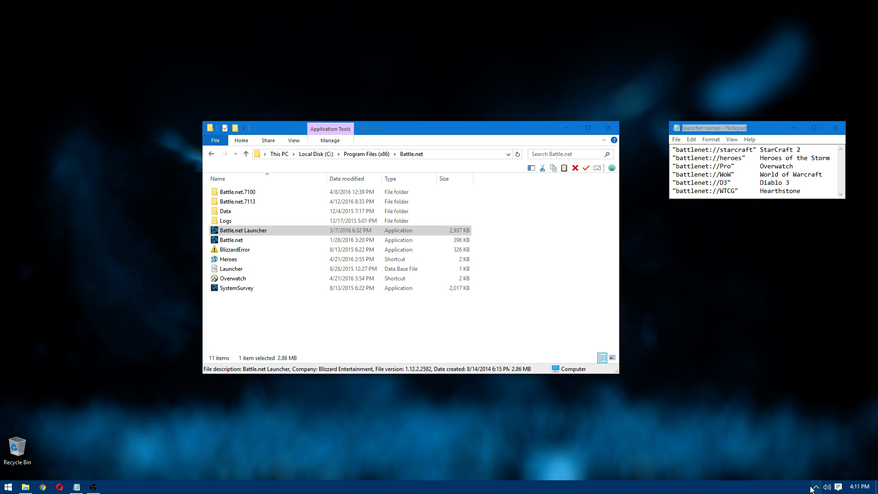
Create a shortcut to Battle.net Launcher via its context menu
click(364, 325)
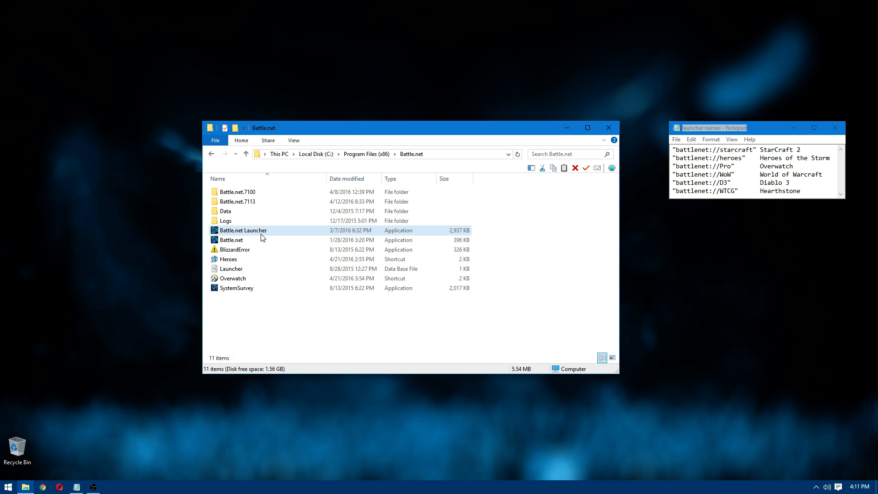
right_click(244, 230)
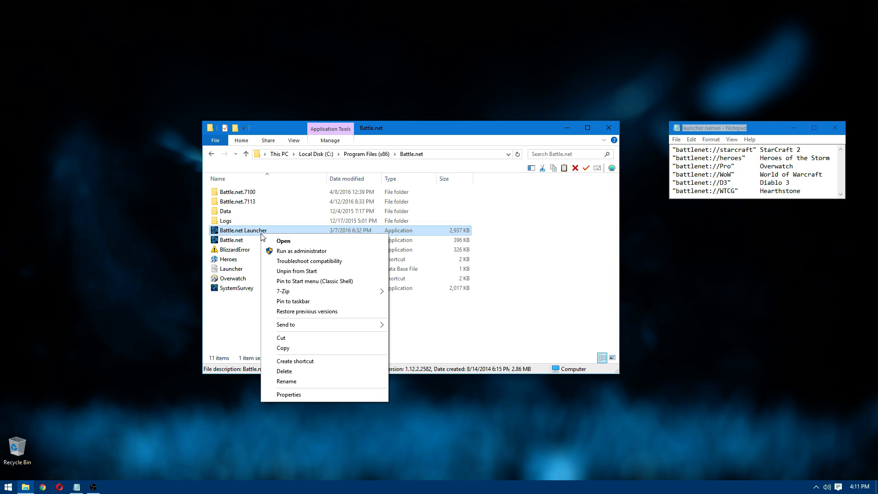
mouse_move(314, 176)
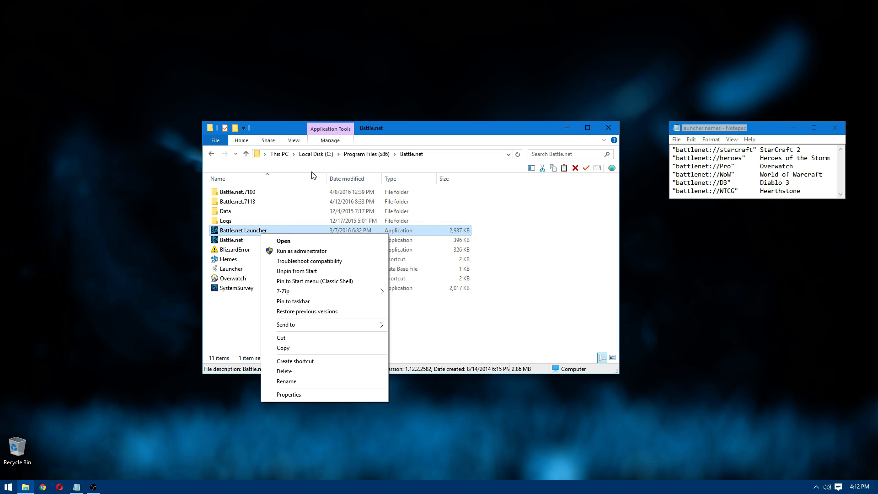
mouse_move(246, 236)
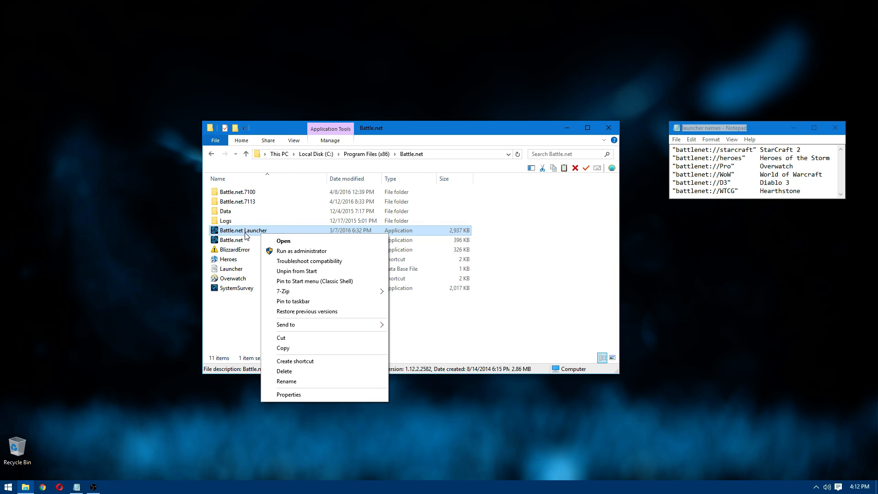
click(295, 361)
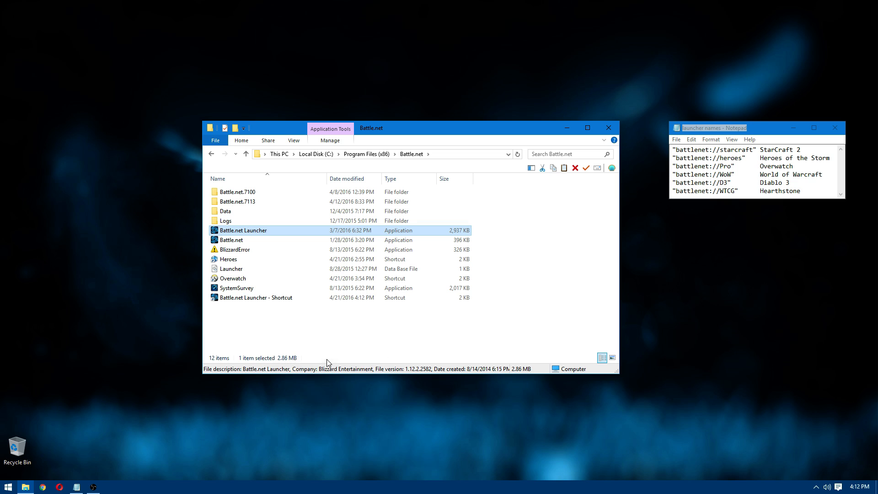
right_click(255, 230)
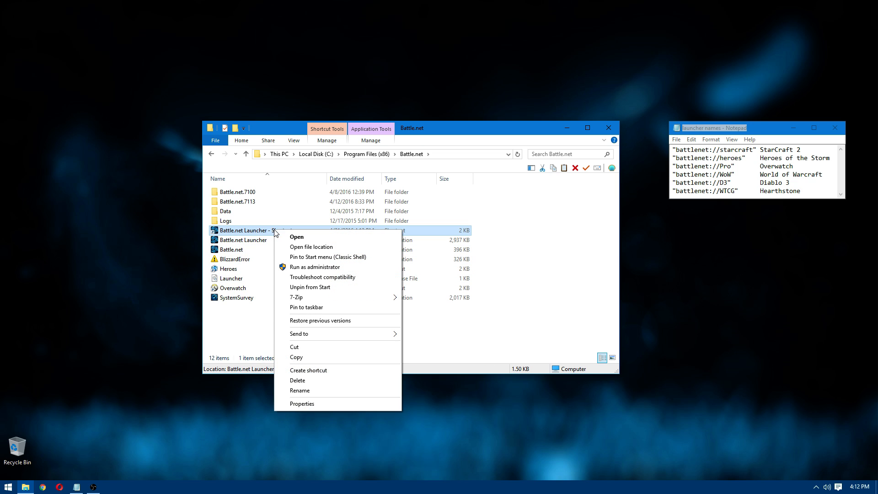
Append battlenet://starcraft to the shortcut's target in Properties
click(302, 403)
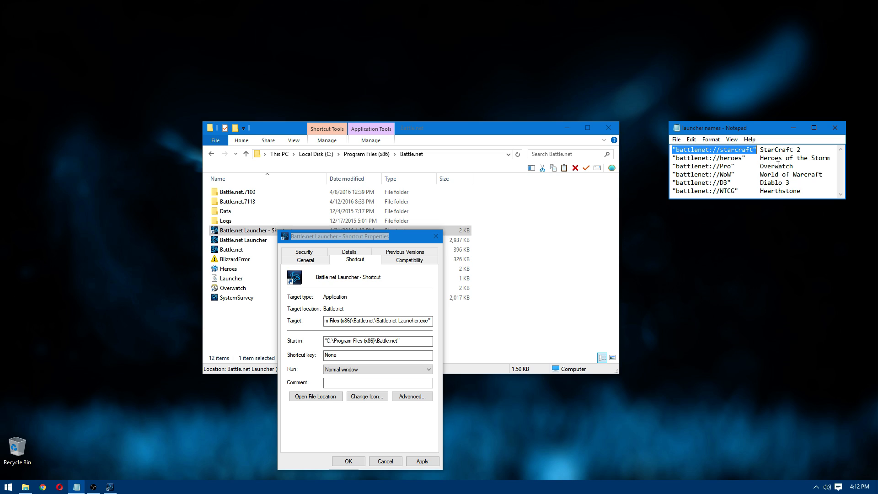
mouse_move(706, 178)
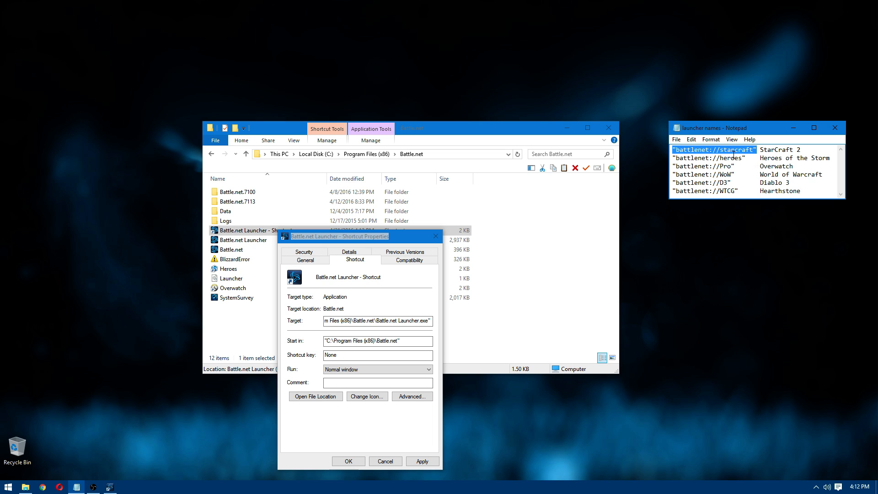
double_click(735, 149)
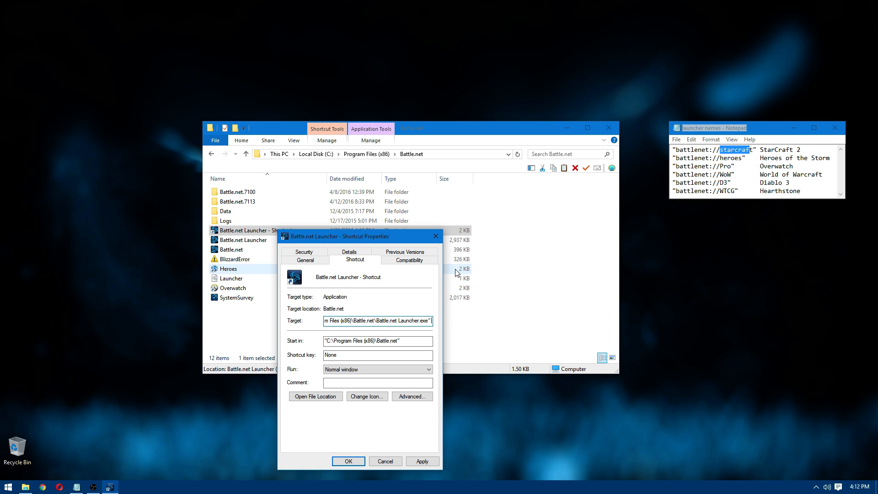
text("battlenet://starcraft")
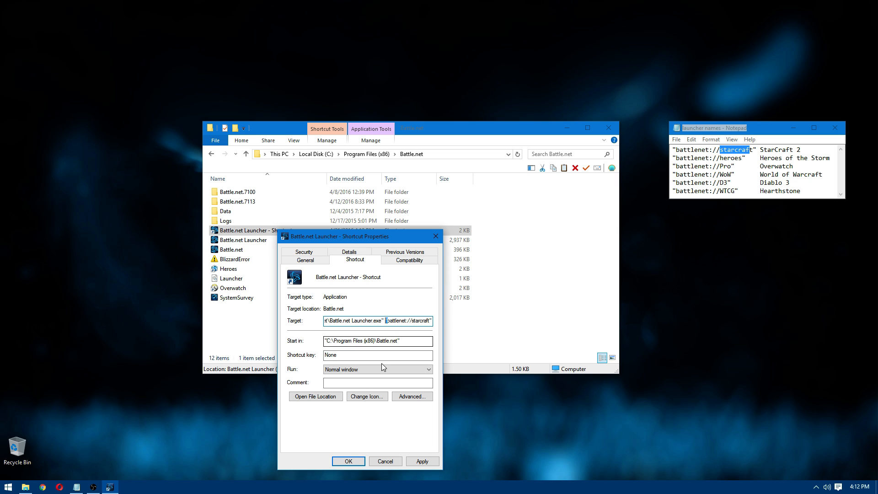
click(367, 396)
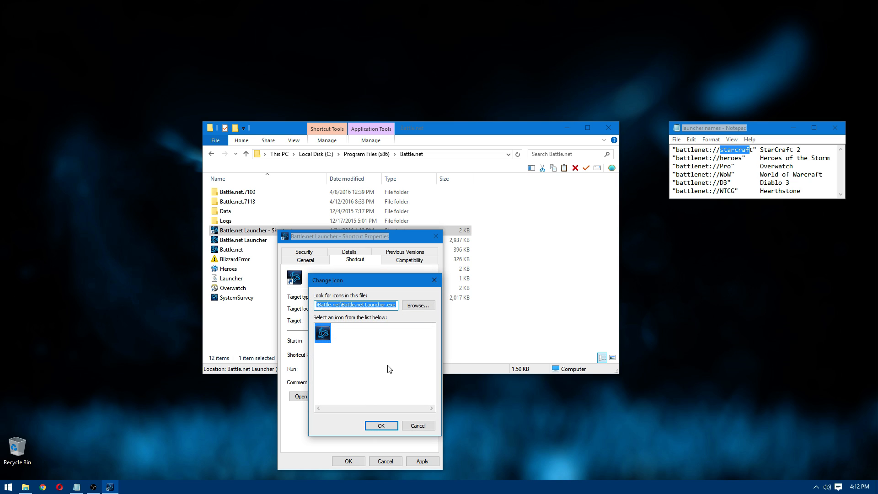
Pick the icon from C:\StarCraft II\StarCraft II.exe and accept it
click(417, 304)
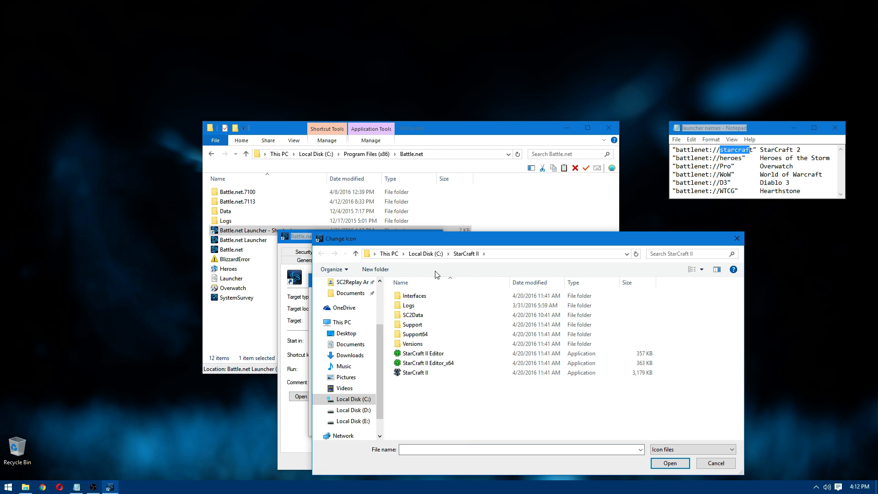
click(415, 373)
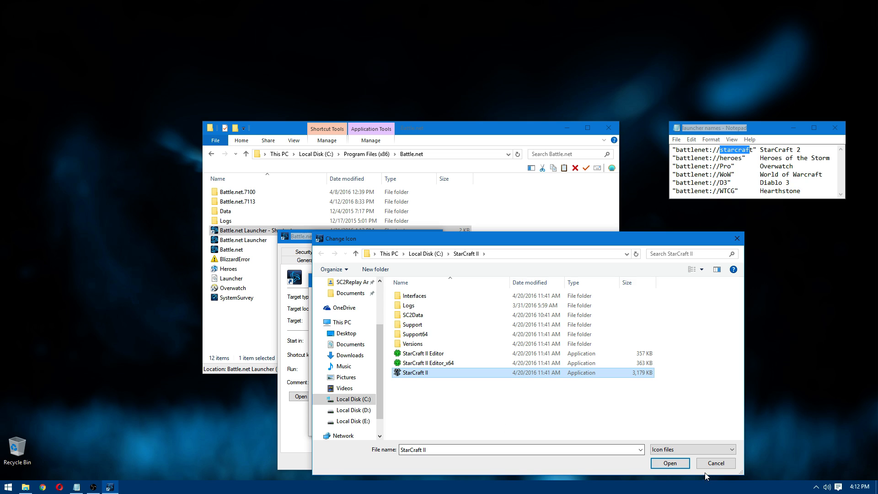
click(669, 463)
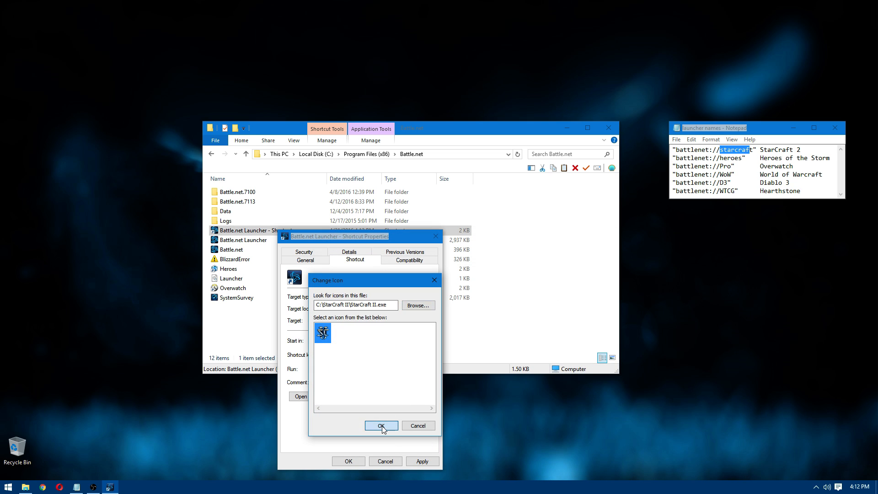
click(382, 426)
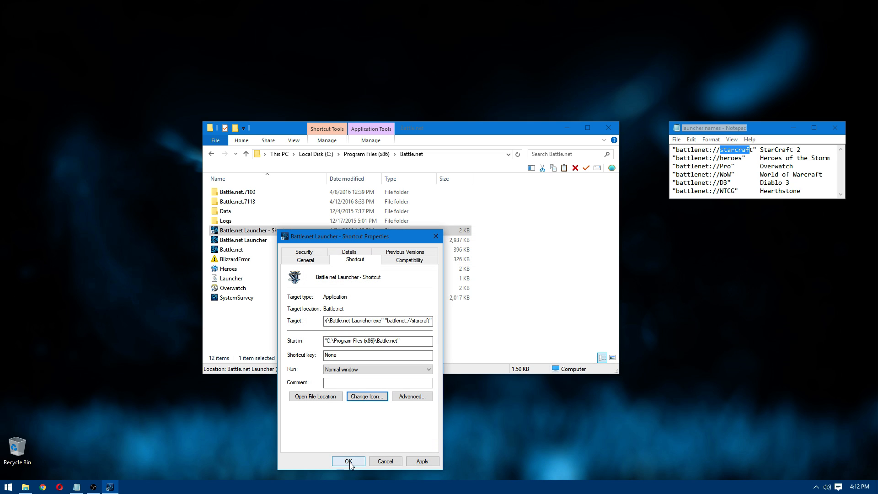
Save the shortcut's properties and rename it to SC2
click(347, 461)
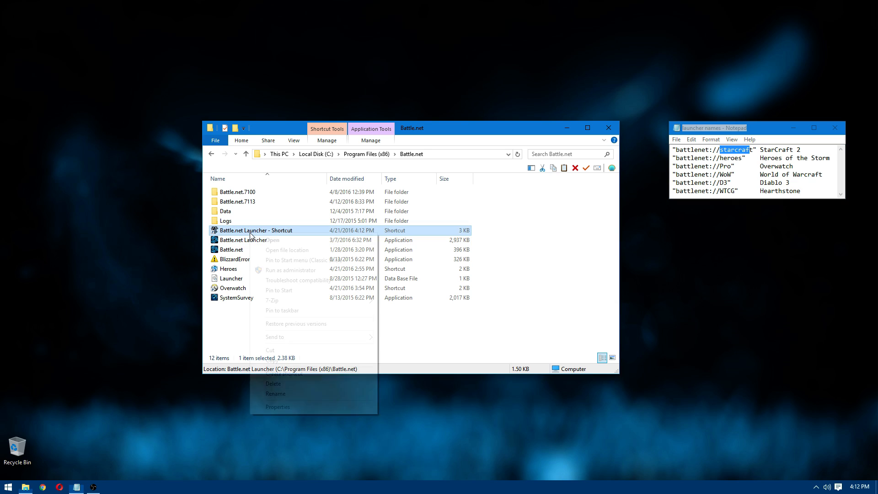
click(275, 394)
text(SC2)
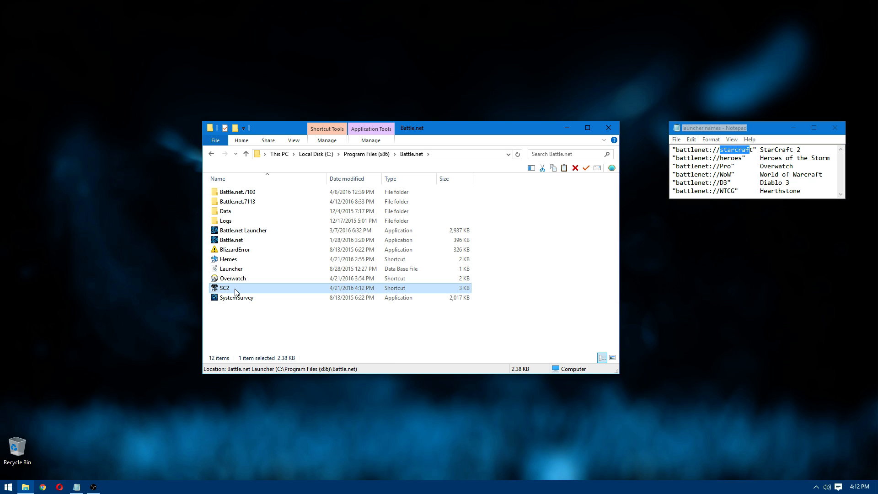
mouse_move(225, 287)
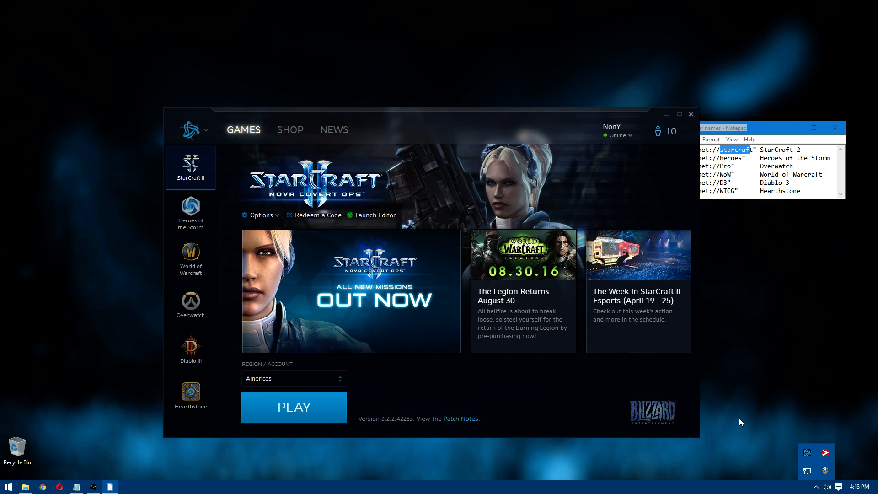
mouse_move(666, 145)
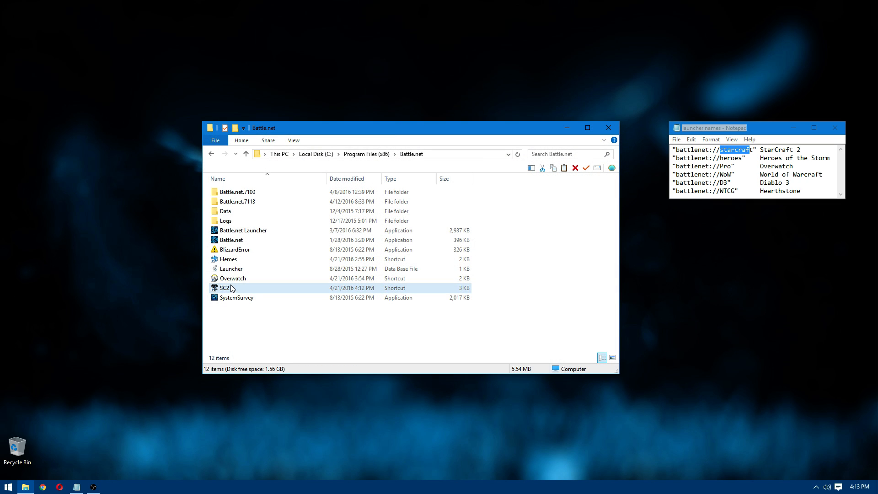
Drag the SC2 shortcut toward the Start button to pin it
click(8, 487)
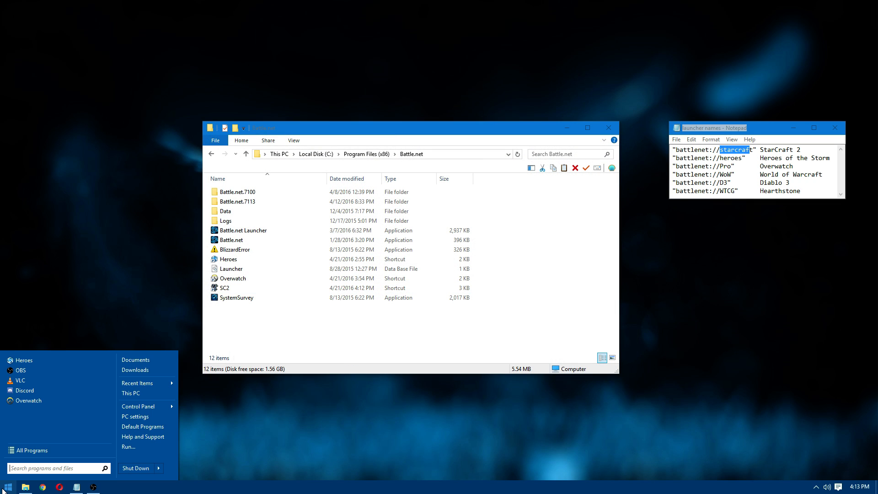
click(224, 288)
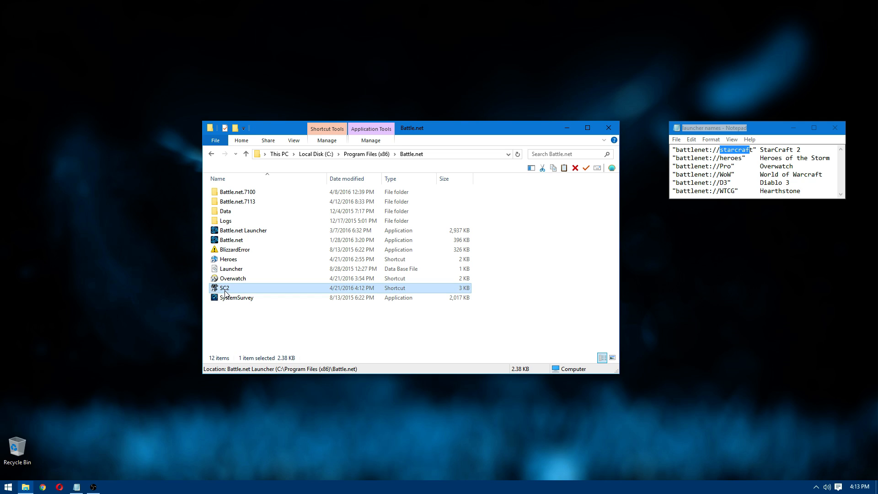
mouse_move(265, 321)
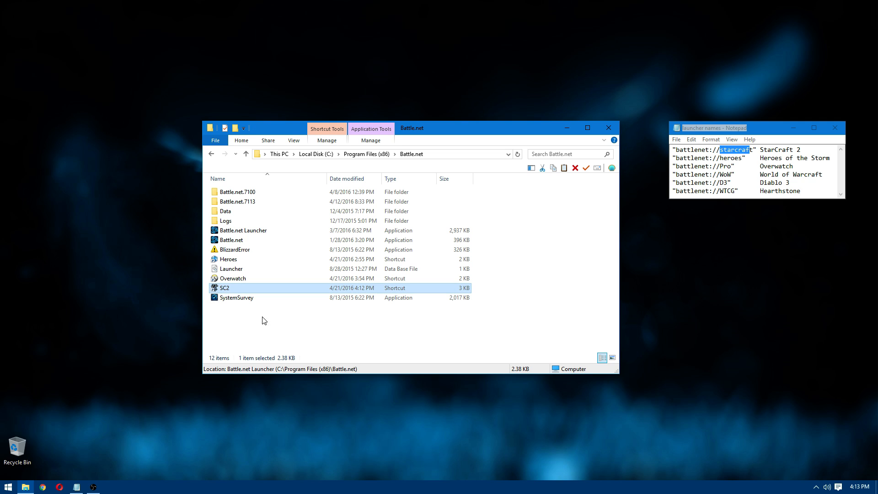
double_click(225, 287)
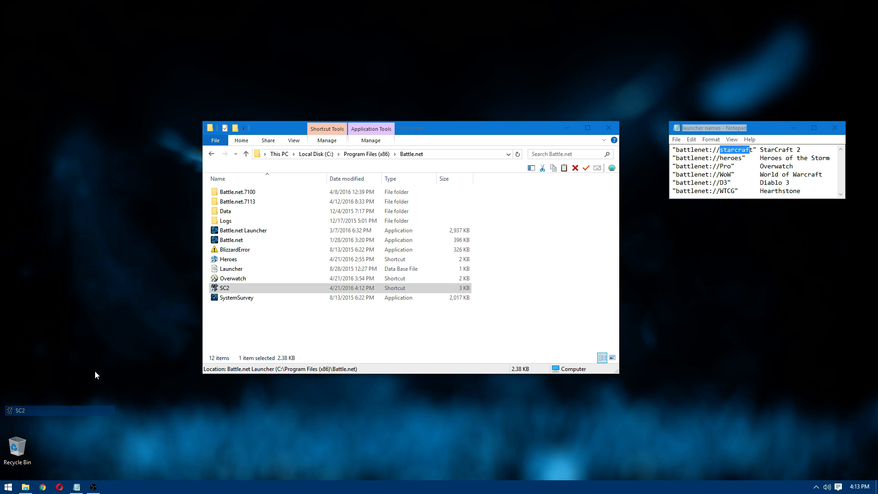